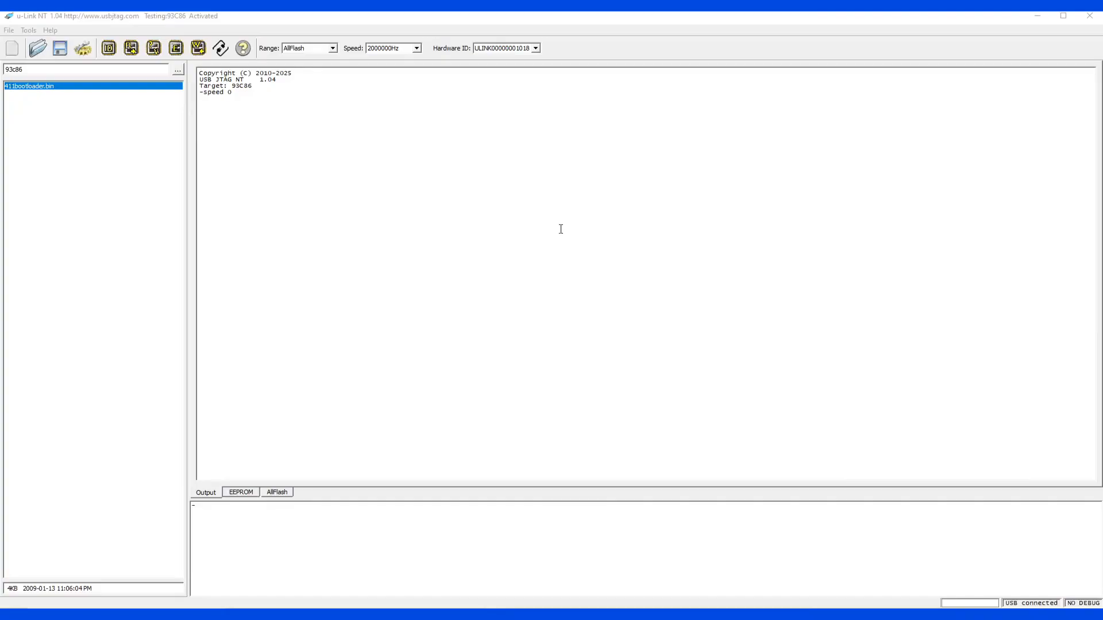
{"action": "mouse_move", "coordinate": [252, 105]}
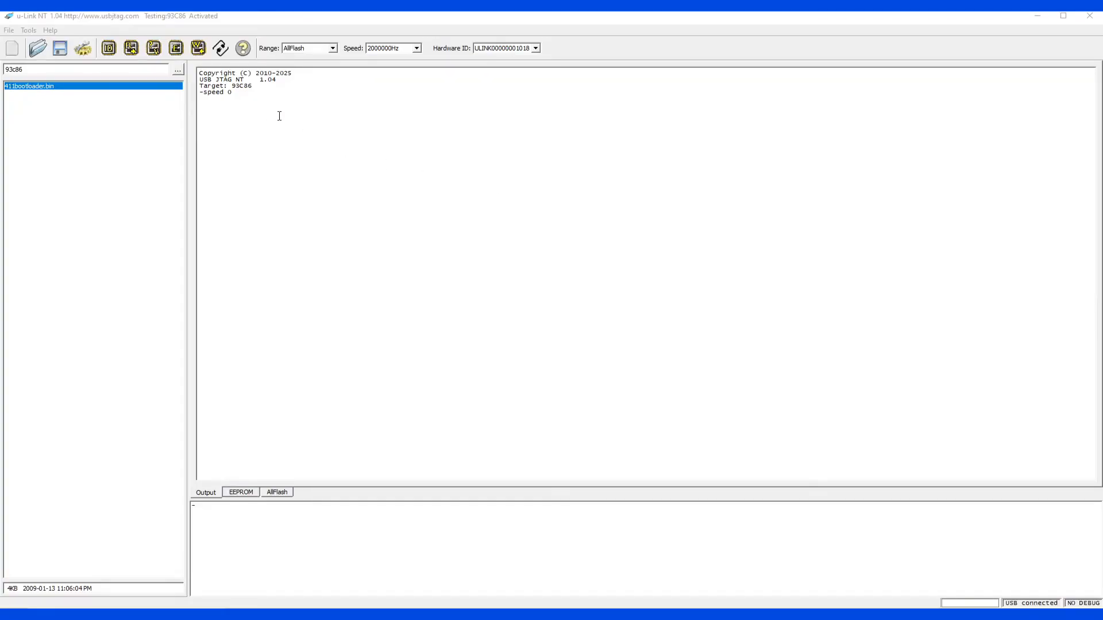
{"action": "mouse_move", "coordinate": [259, 105]}
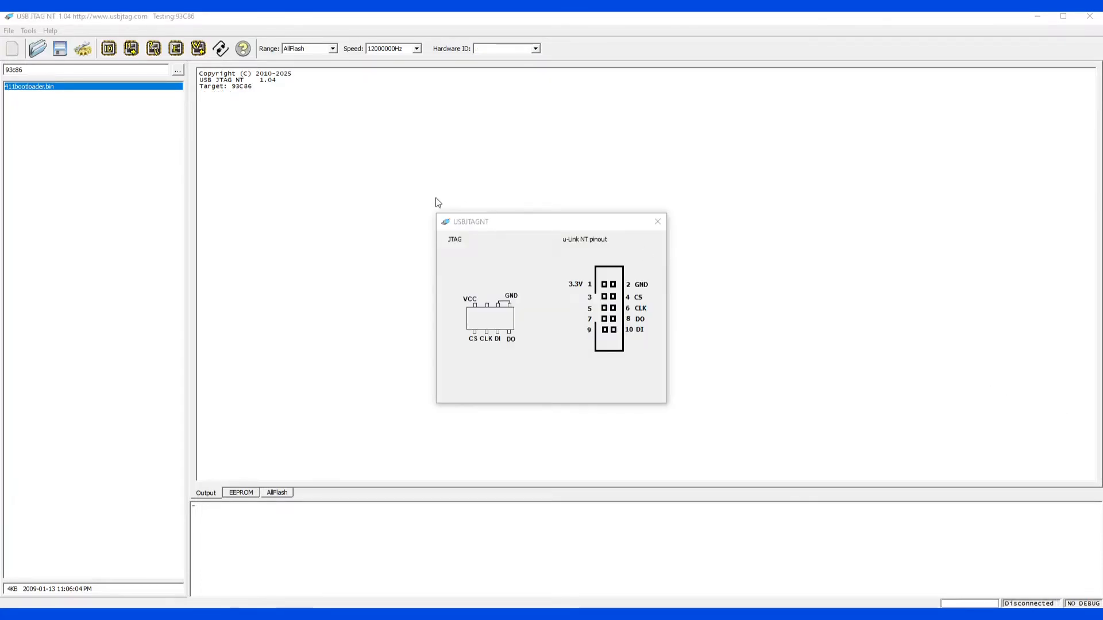
{"action": "mouse_move", "coordinate": [243, 94]}
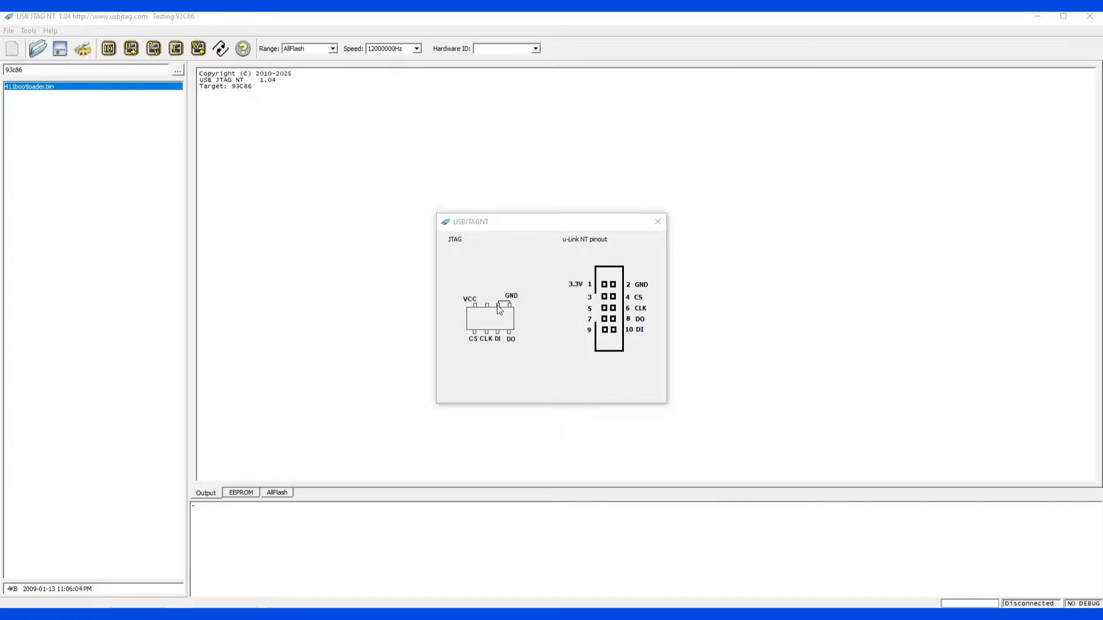
{"action": "mouse_move", "coordinate": [513, 311]}
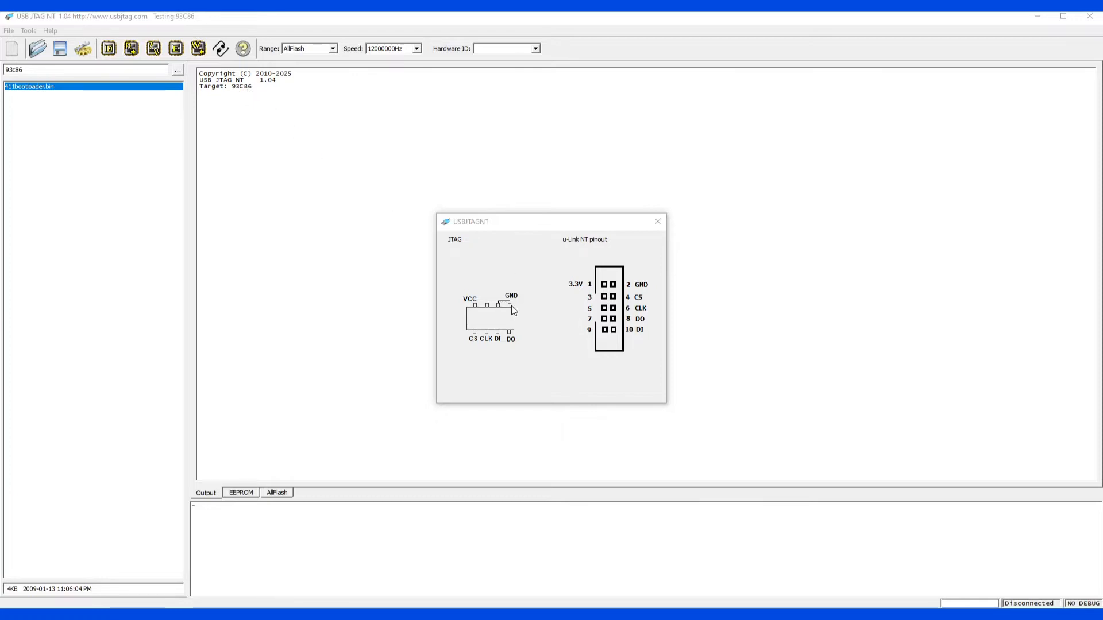
{"action": "mouse_move", "coordinate": [505, 312]}
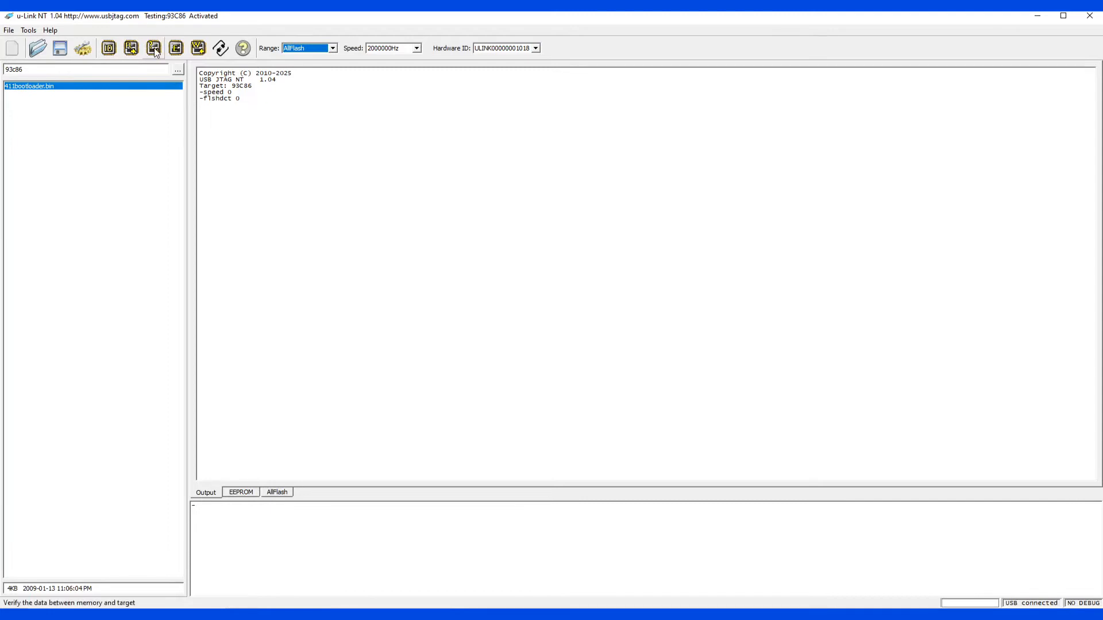
- Read the 93C86 EEPROM contents into memory with the range set to EEPROM
{"action": "left_click", "coordinate": [240, 493]}
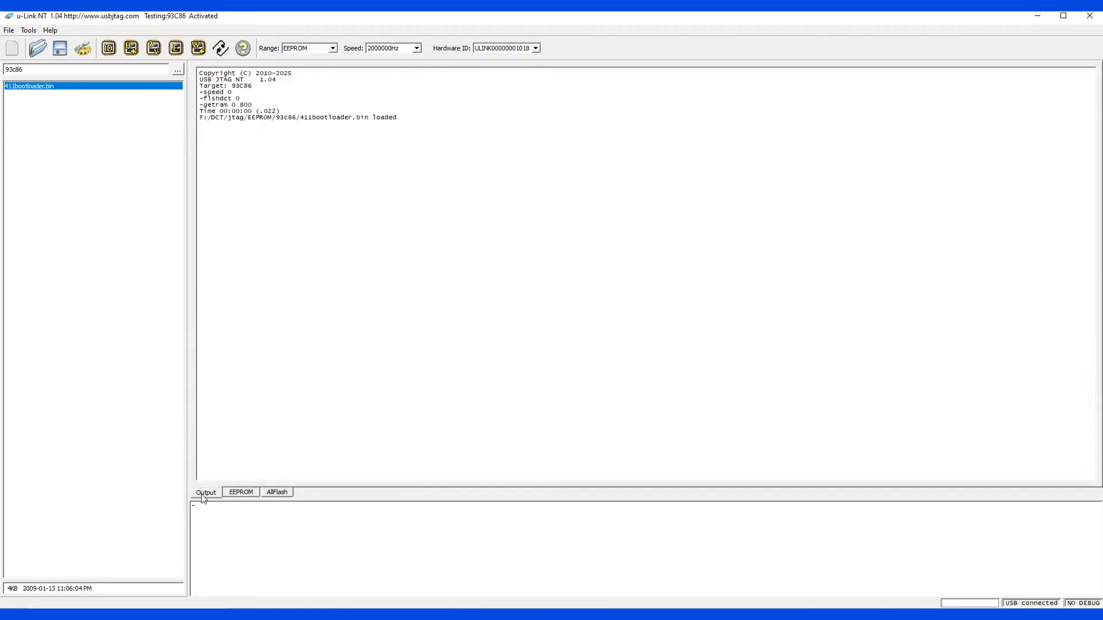
- Program 411bootloader.bin into the 93C86 and verify it, getting Program pass and Compare data OK
{"action": "left_click", "coordinate": [153, 48]}
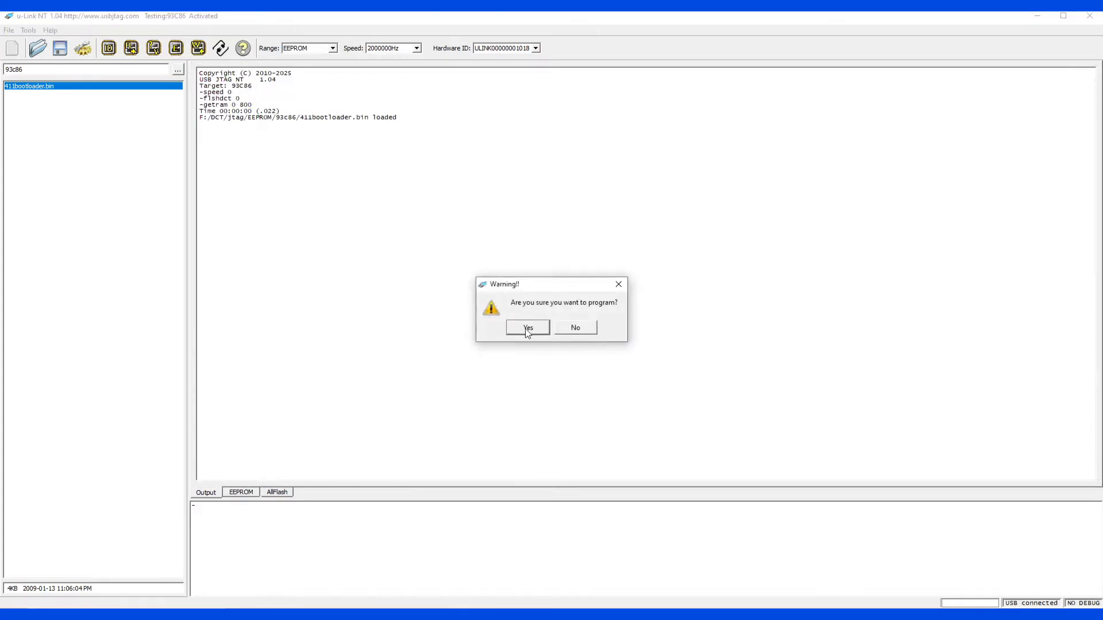
{"action": "left_click", "coordinate": [528, 328]}
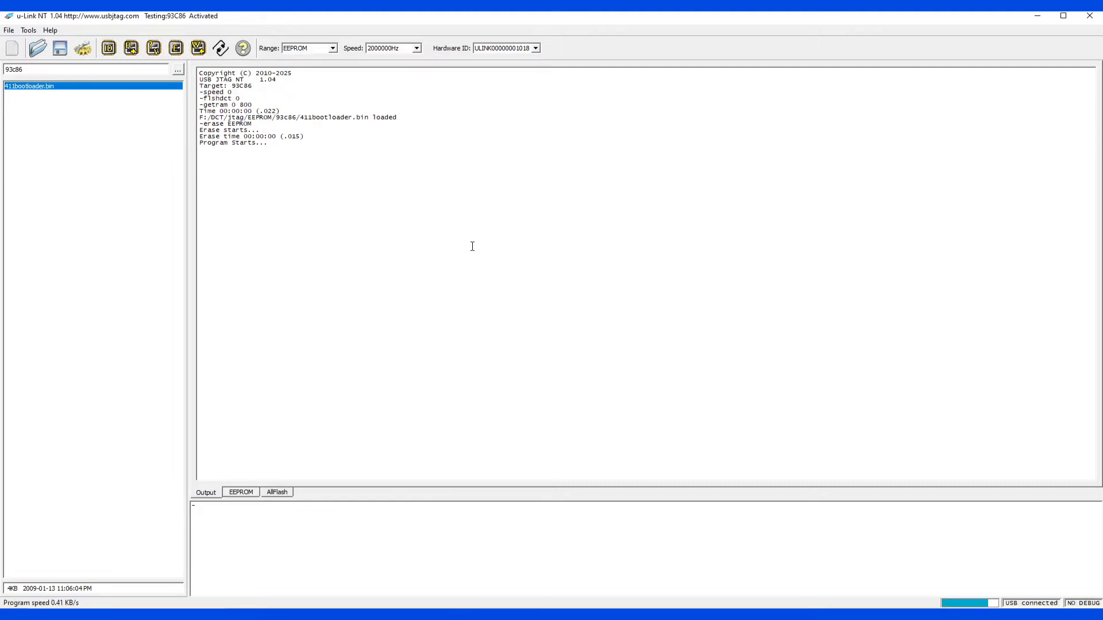
{"action": "left_click", "coordinate": [131, 48]}
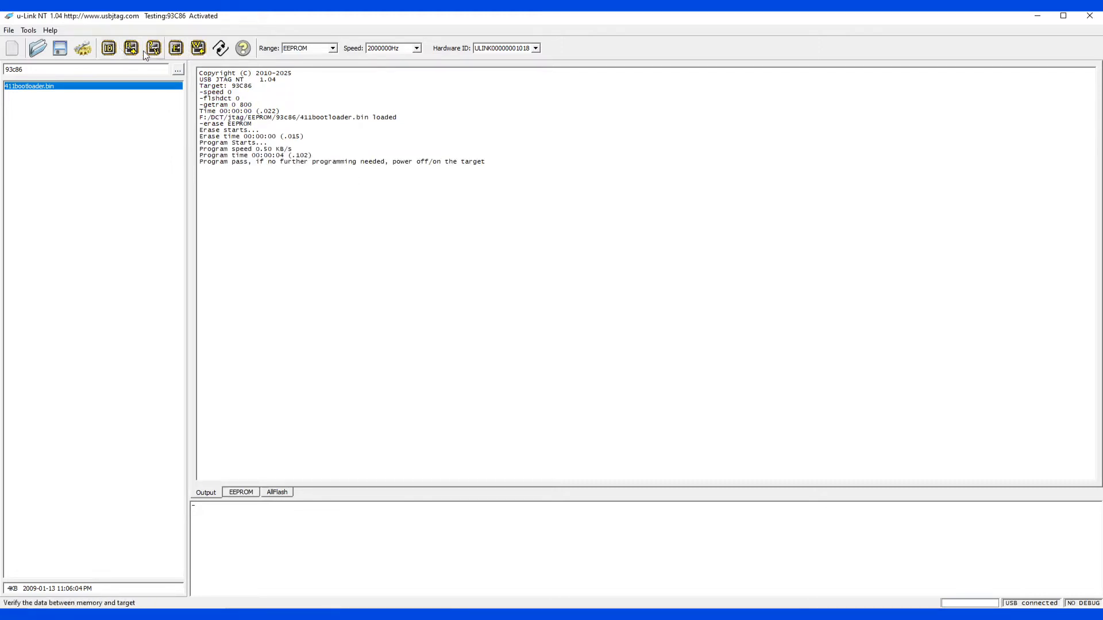
{"action": "left_click", "coordinate": [153, 48]}
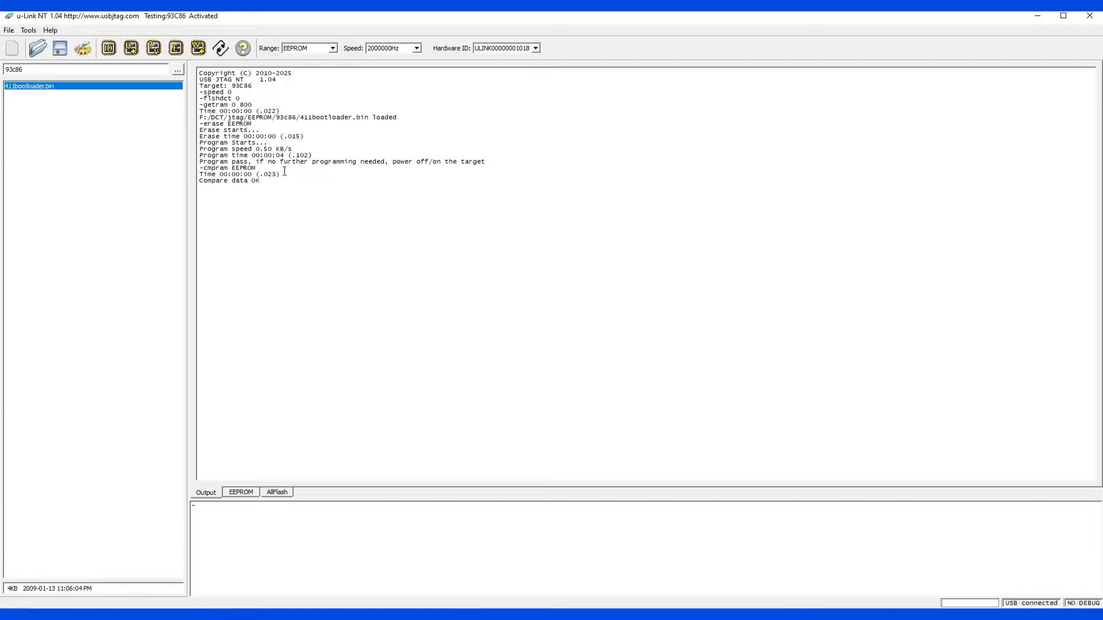
{"action": "mouse_move", "coordinate": [282, 157]}
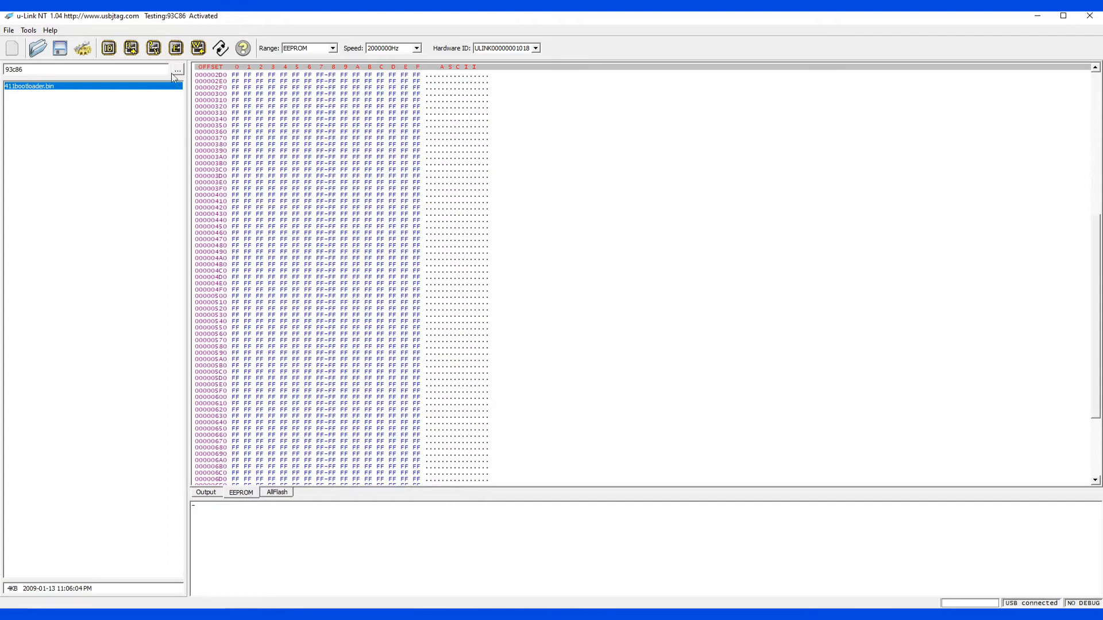
- Erase the 93C86 EEPROM again and confirm the warning prompt
{"action": "left_click", "coordinate": [176, 48]}
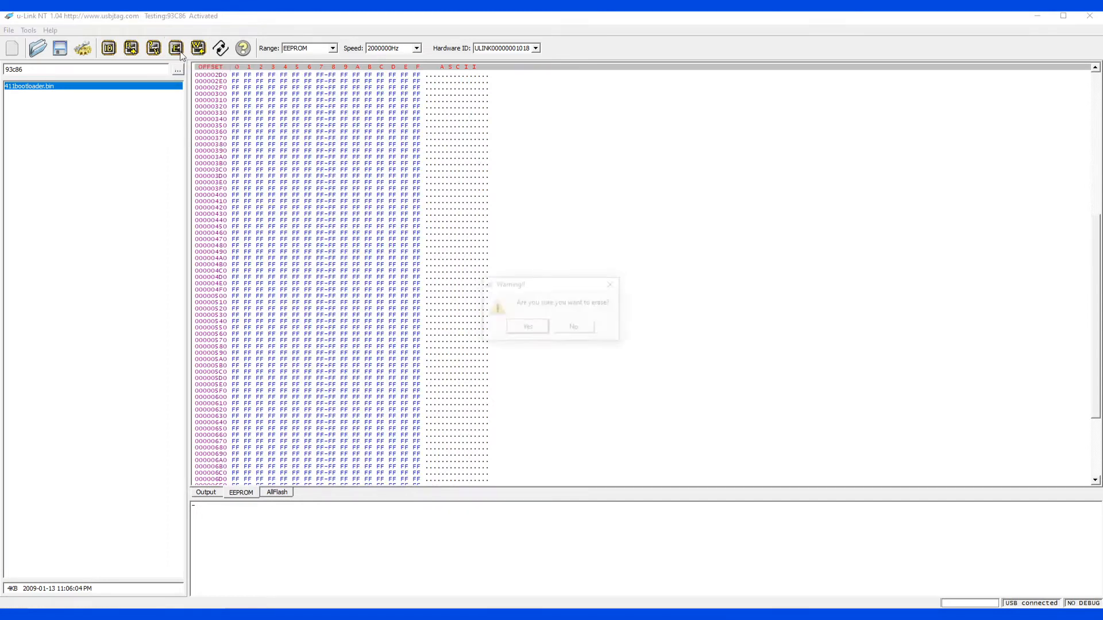
{"action": "left_click", "coordinate": [528, 325]}
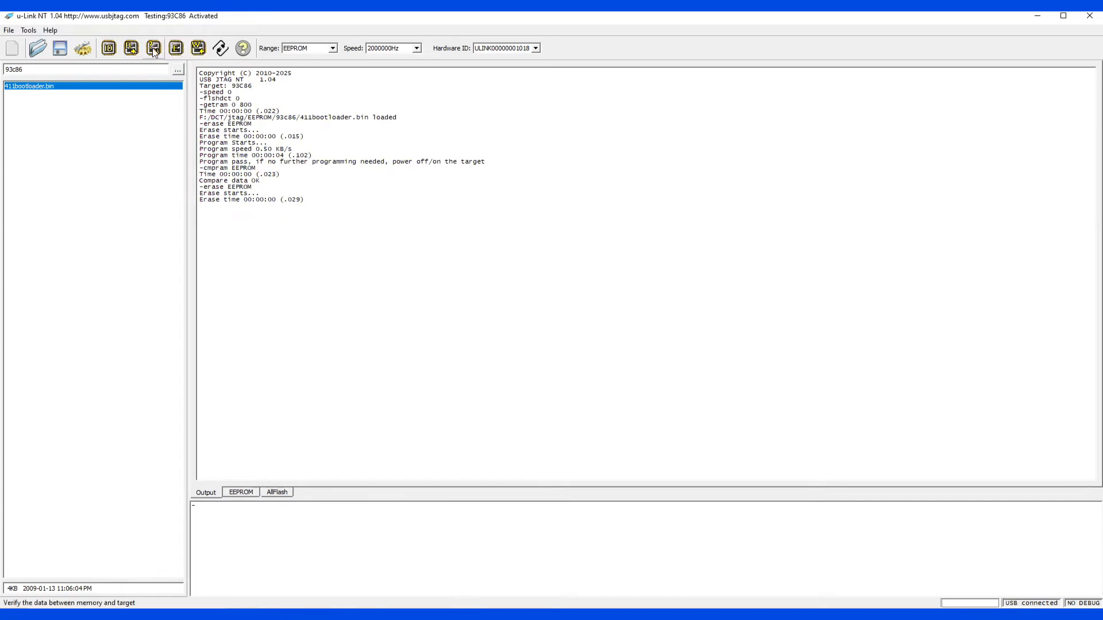
- Compare the erased 93C86, reprogram 411bootloader.bin into it and verify the data
{"action": "left_click", "coordinate": [153, 48]}
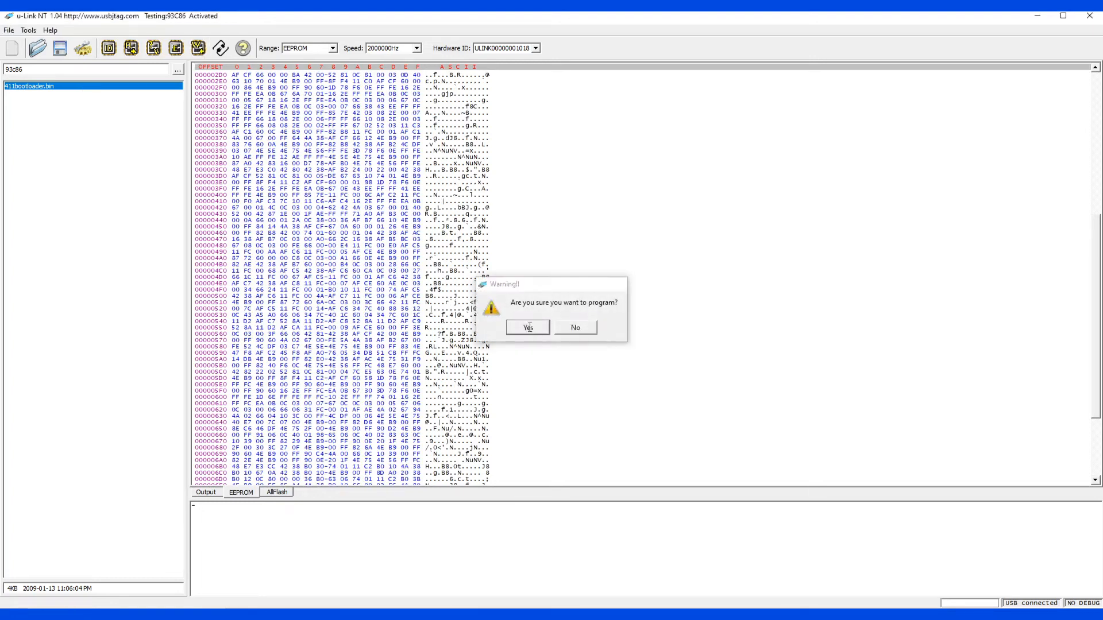
{"action": "left_click", "coordinate": [527, 327]}
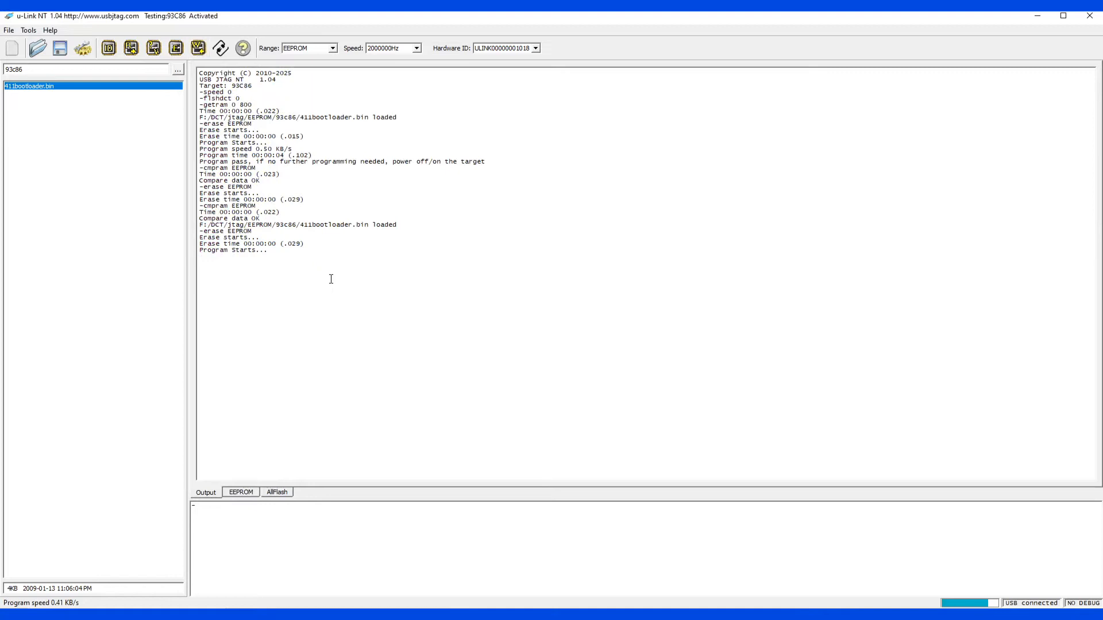
{"action": "left_click", "coordinate": [153, 48]}
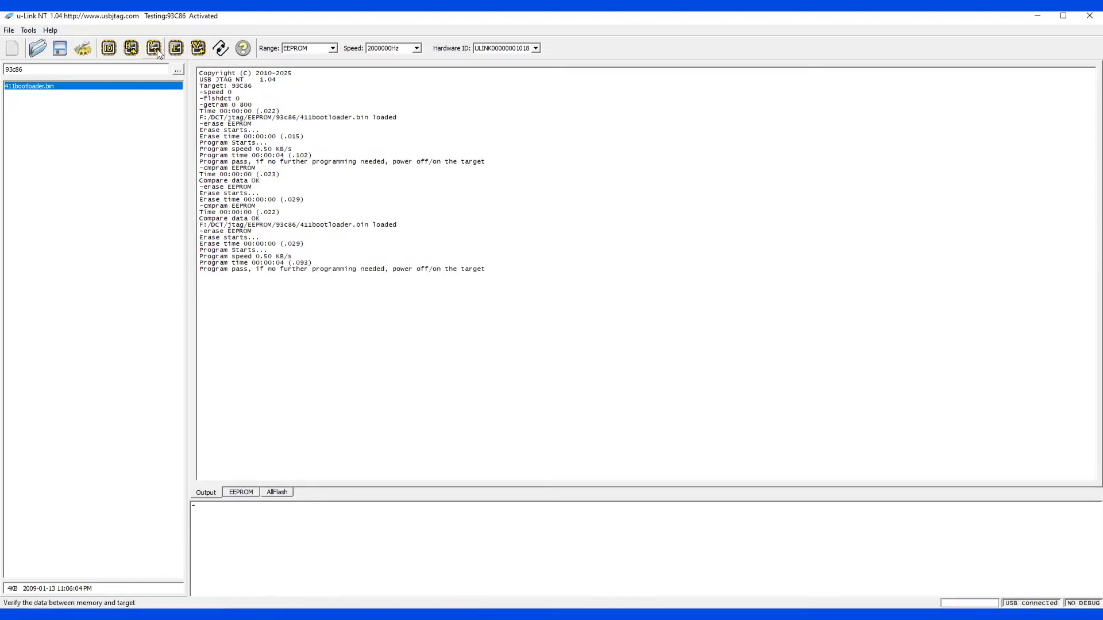
{"action": "left_click", "coordinate": [153, 49]}
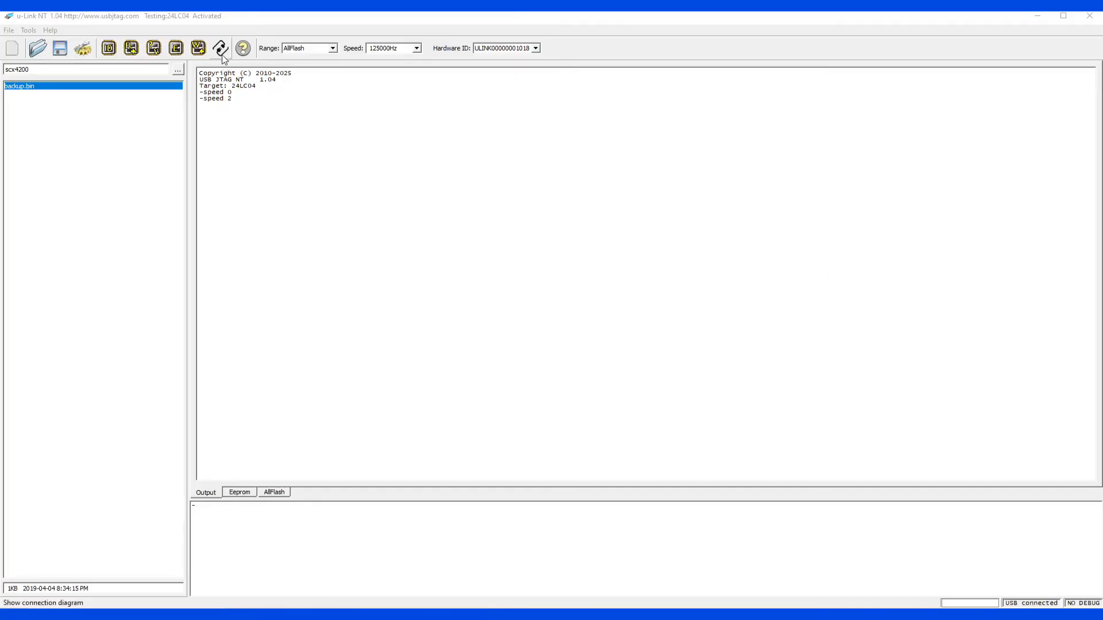
- Show the 24LC04 connection diagram with chip pinout, then dismiss it
{"action": "left_click", "coordinate": [219, 48]}
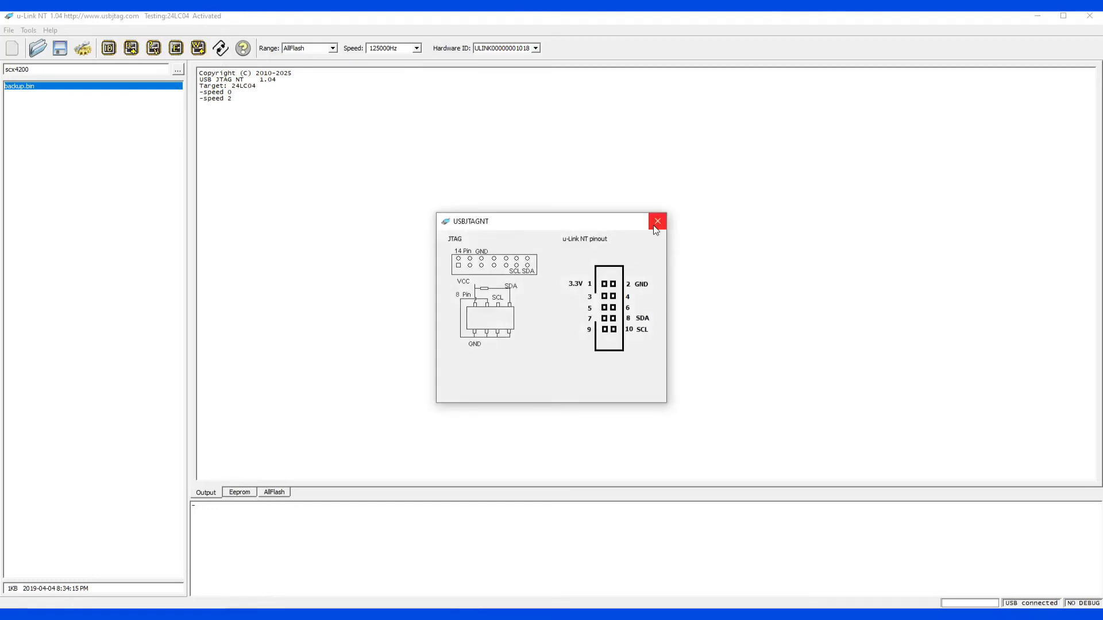
{"action": "left_click", "coordinate": [656, 220]}
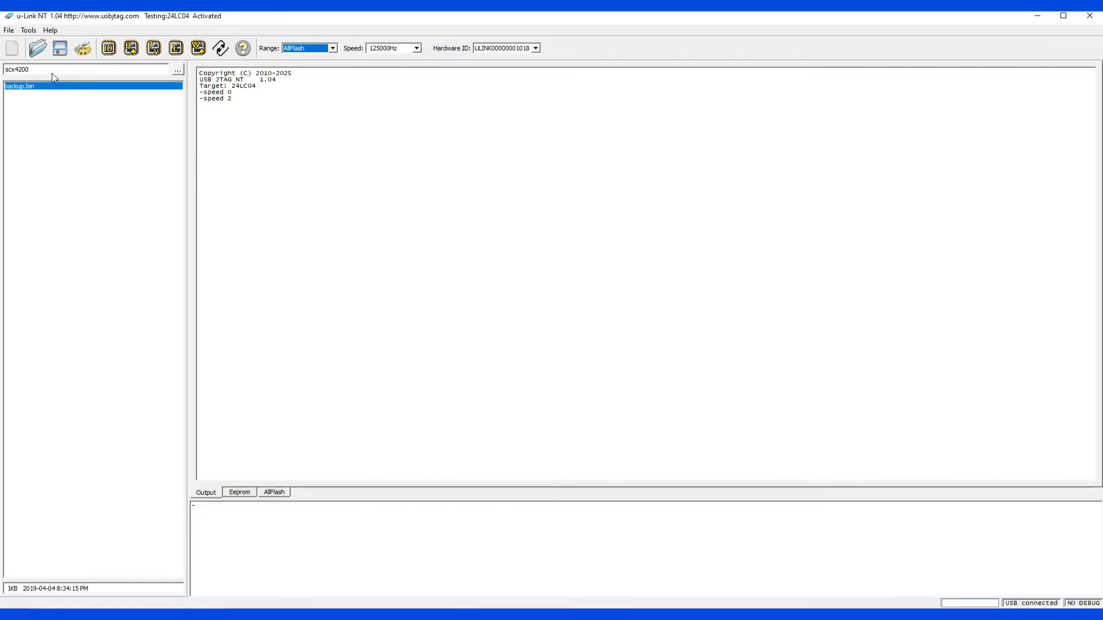
{"action": "mouse_move", "coordinate": [96, 74]}
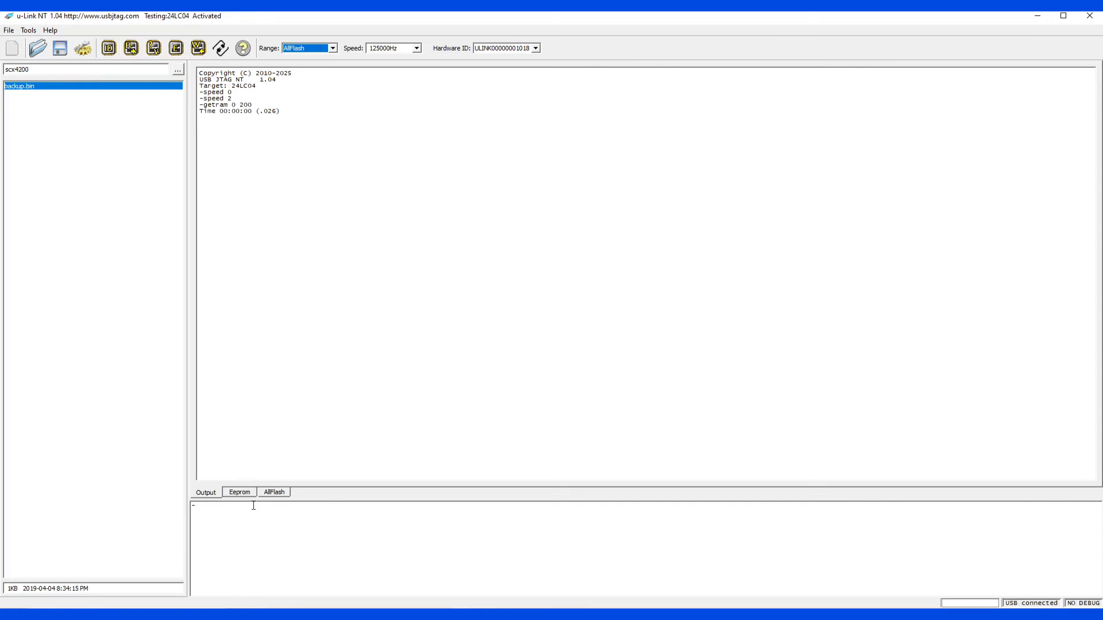
- View the 24LC04 memory dump read from the chip, showing all FF bytes
{"action": "left_click", "coordinate": [239, 492]}
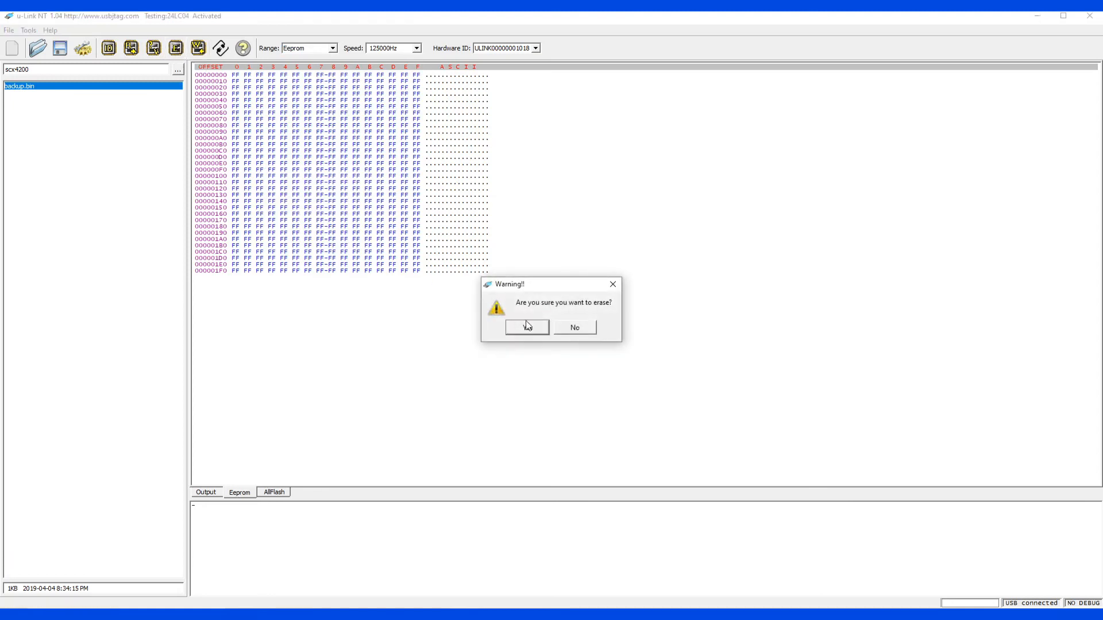
- Confirm erasing the 24LC04, then confirm programming backup.bin into it for Program pass
{"action": "left_click", "coordinate": [527, 327]}
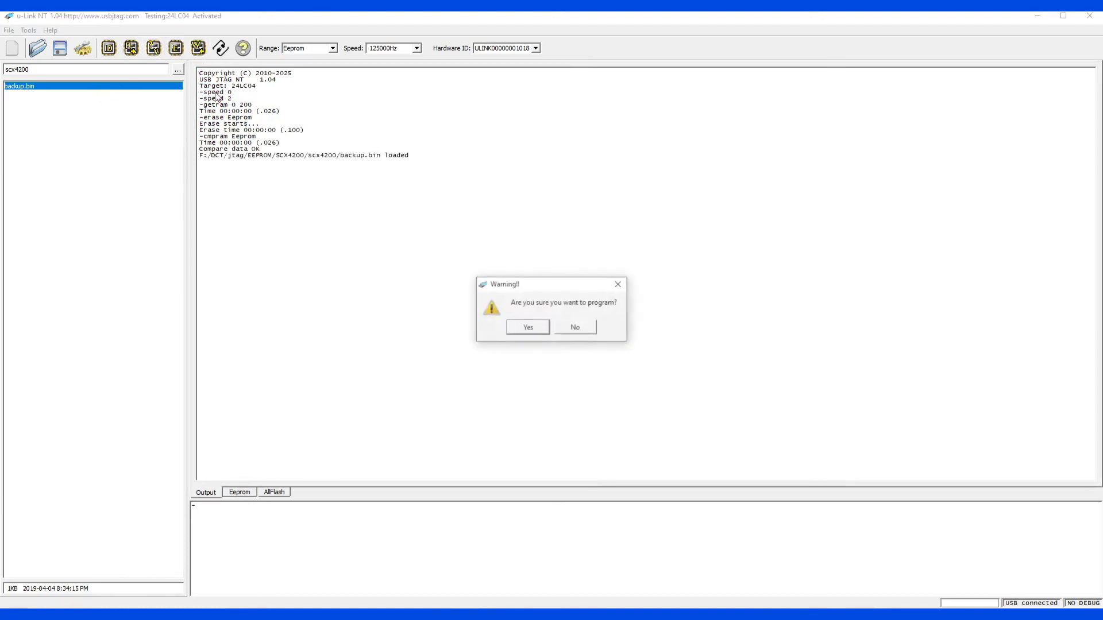
{"action": "left_click", "coordinate": [527, 328]}
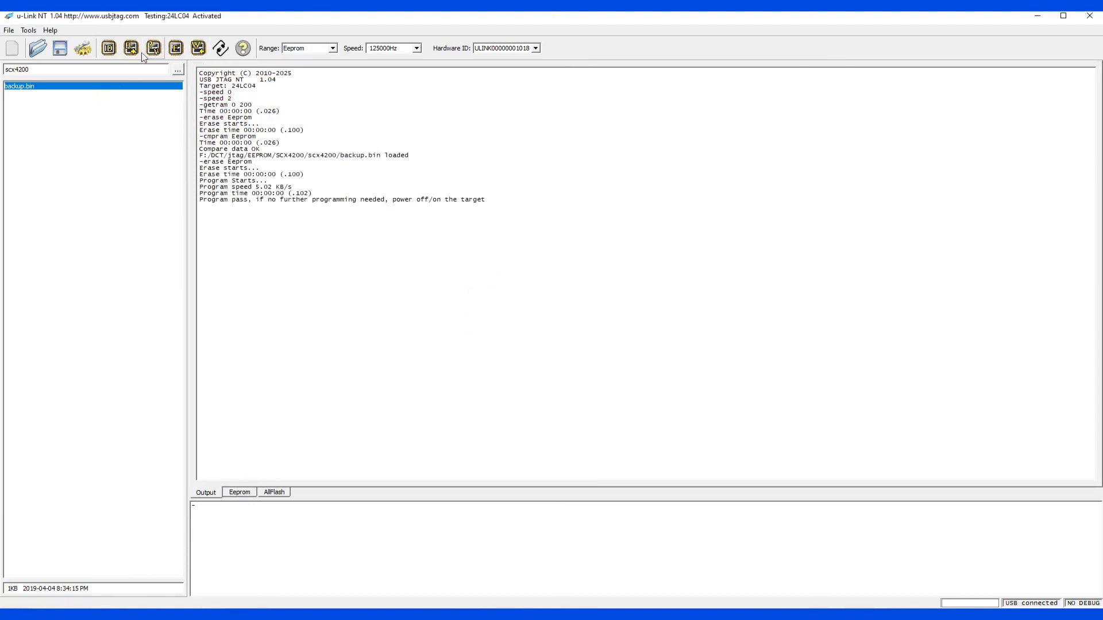